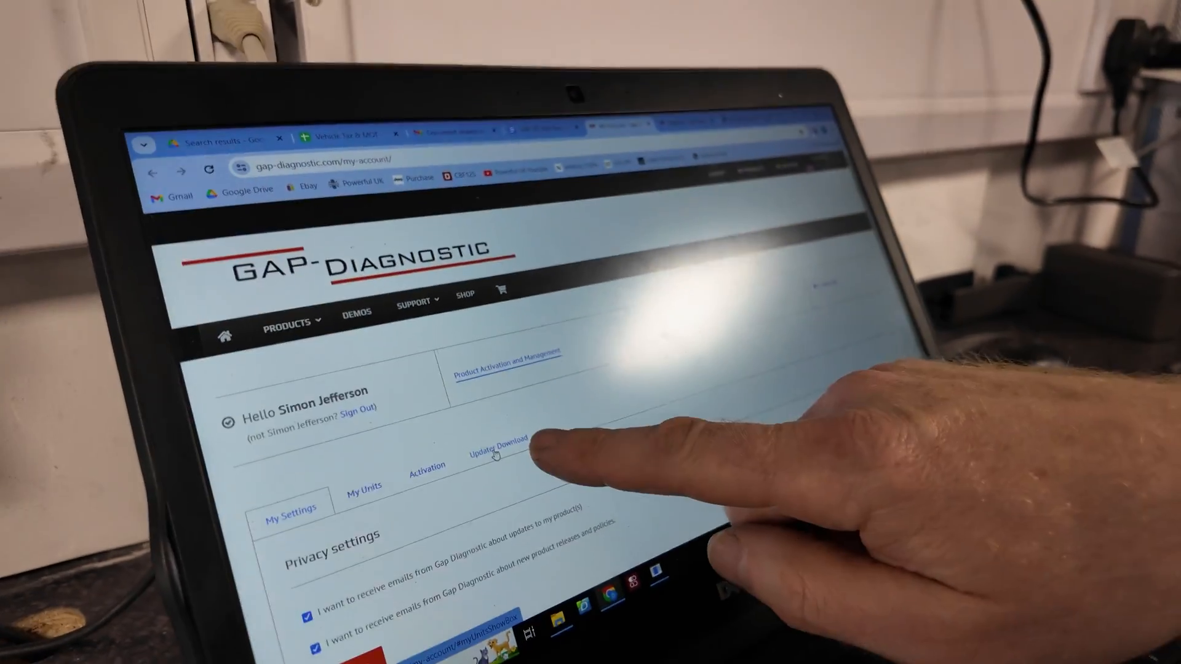
# - Open Updater Download on My Account and download the Updater for PC
pyautogui.click(496, 442)
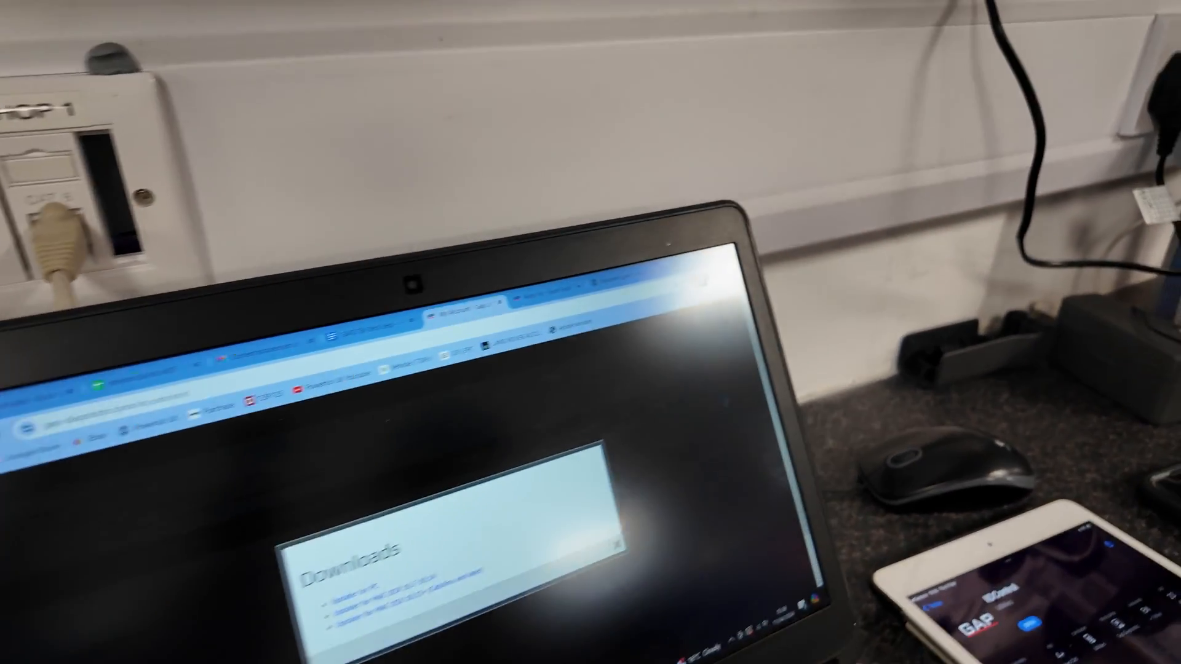
pyautogui.click(617, 301)
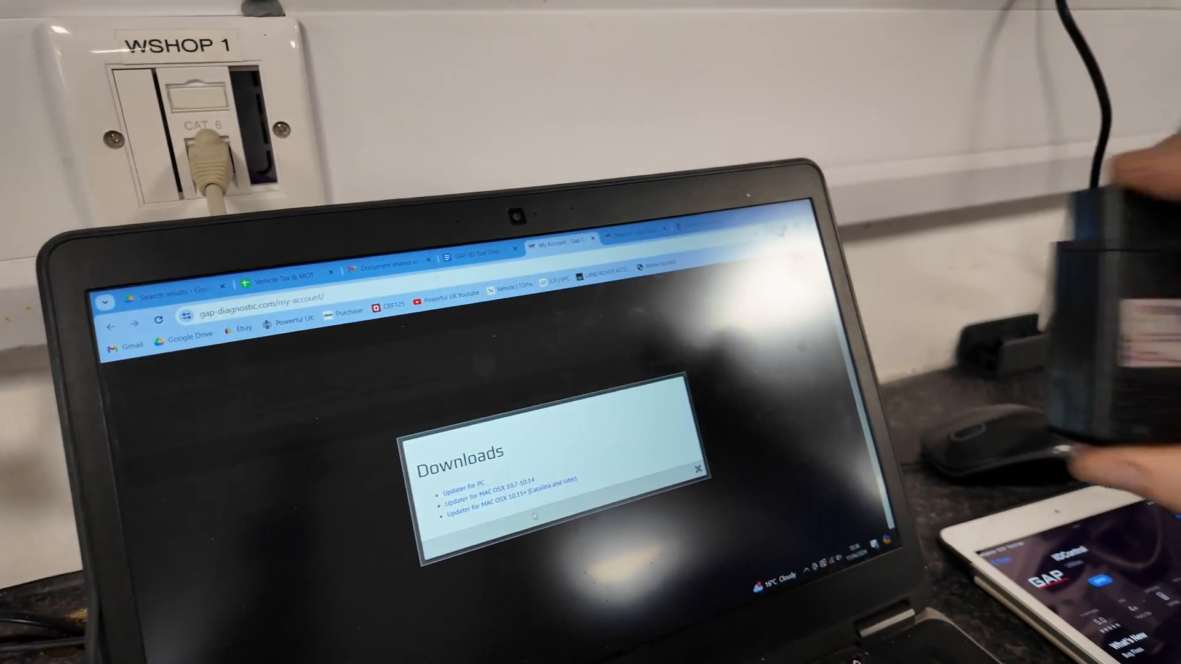
# - Run the IIDTool Updater 2 installer, accept the licence terms, and install
pyautogui.click(464, 483)
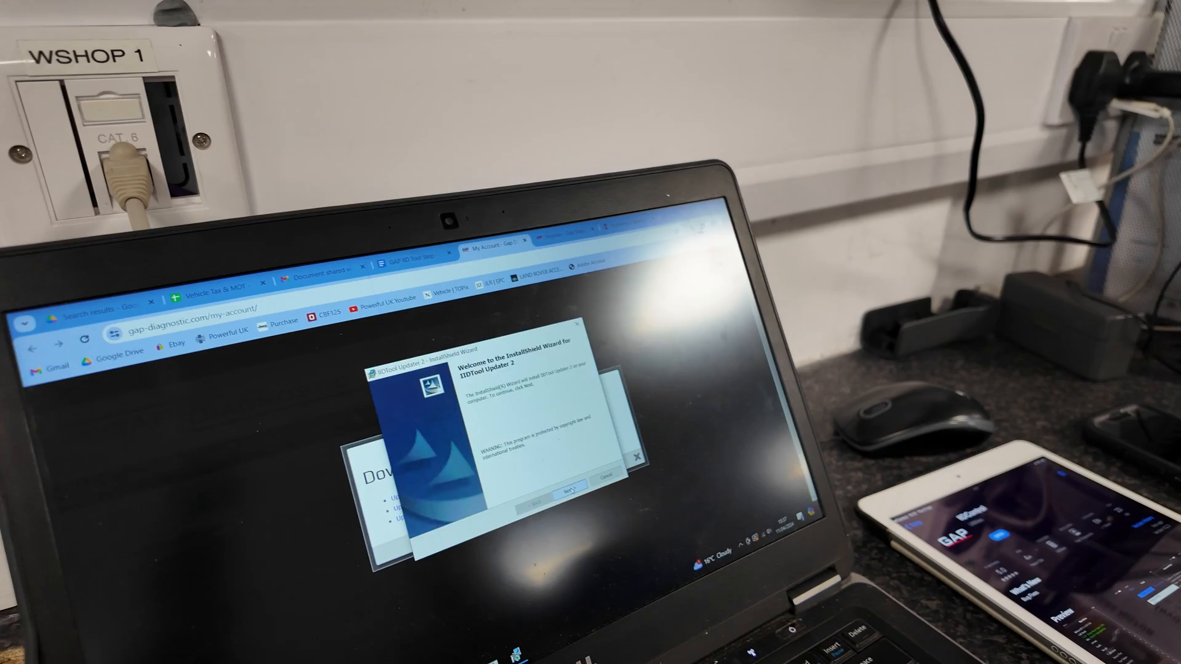
pyautogui.click(570, 493)
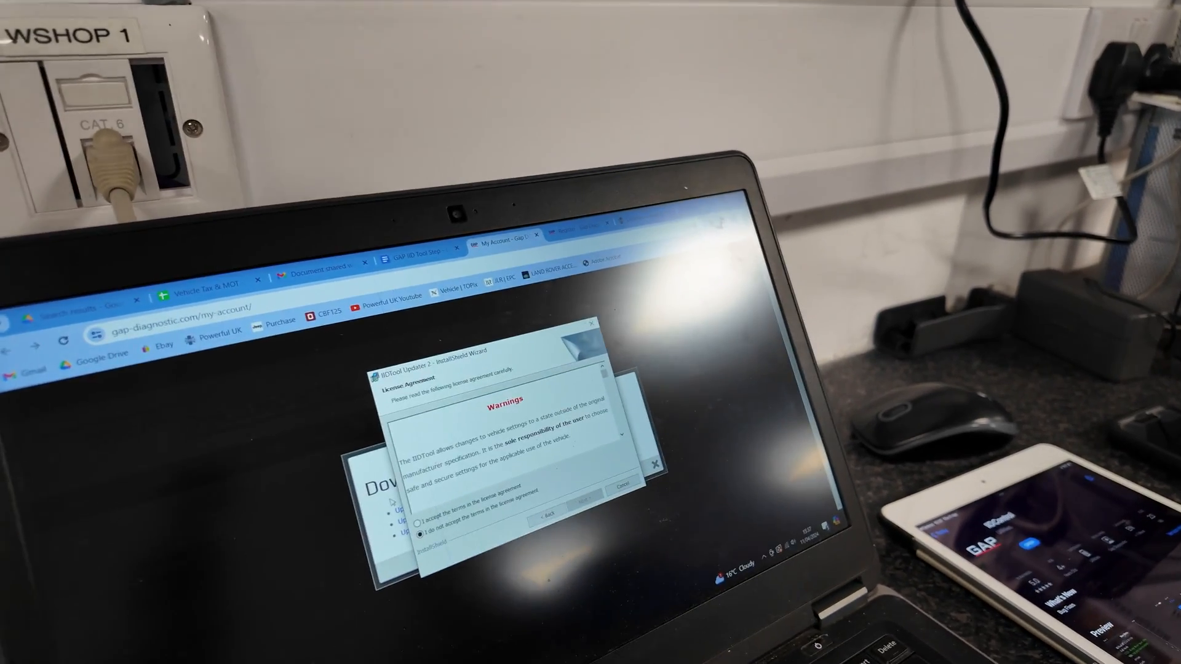
pyautogui.click(405, 505)
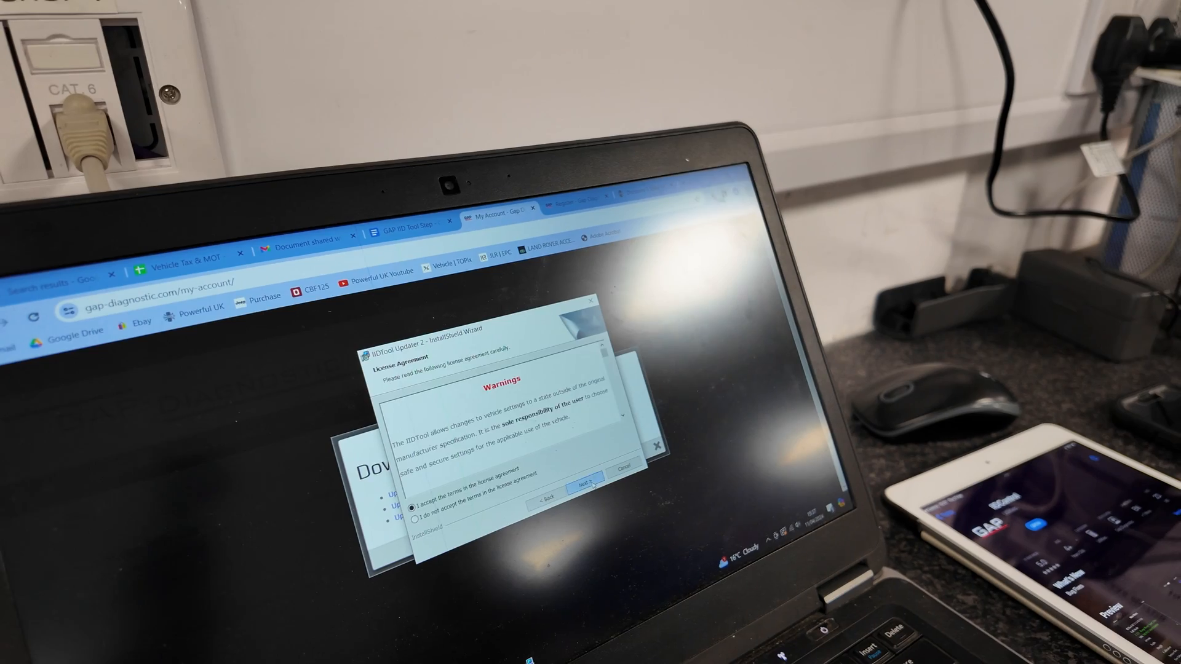
pyautogui.click(588, 483)
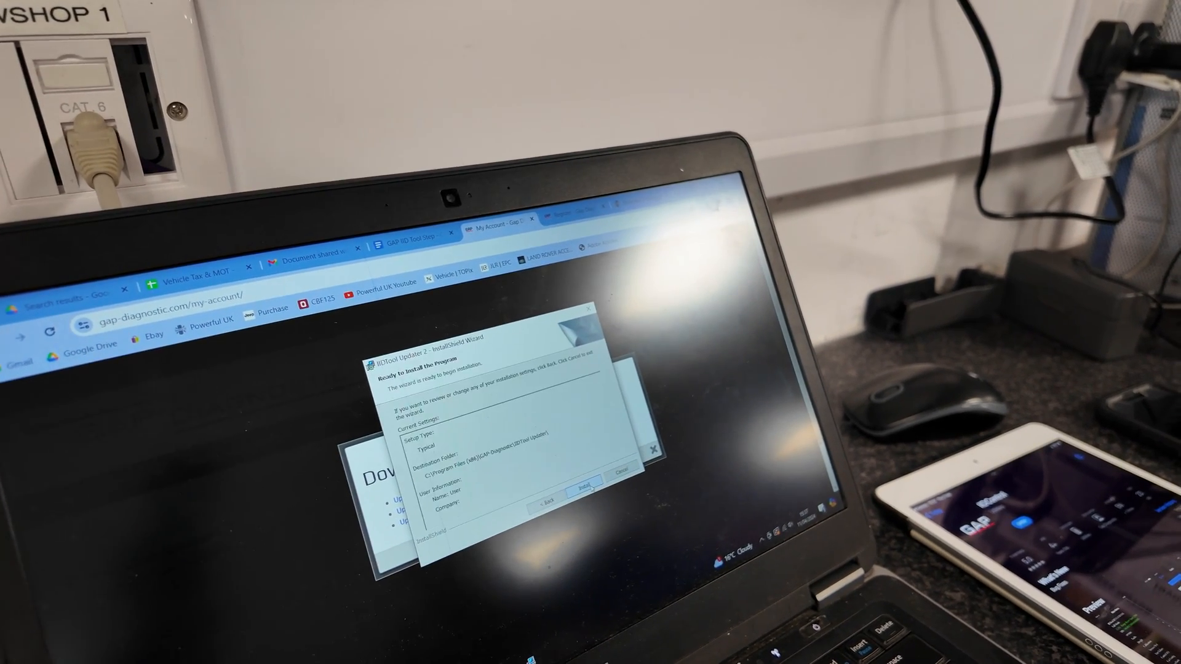
pyautogui.click(584, 483)
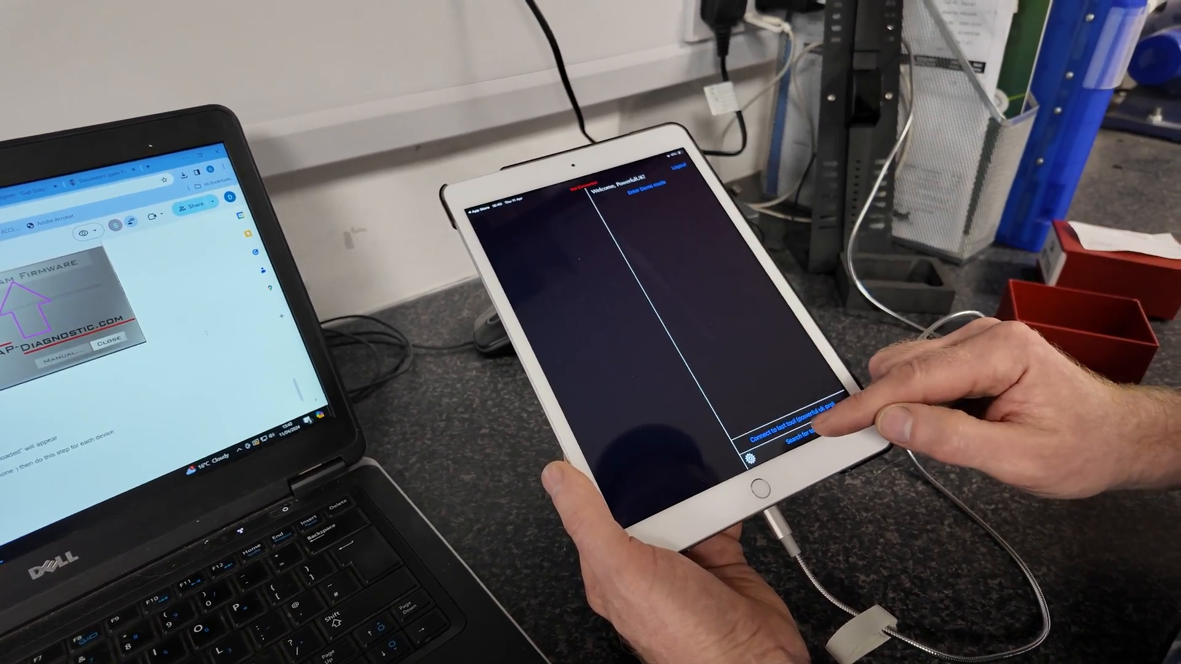
# - Search for the tool, then disconnect the iPad app from it, confirming with Yes
pyautogui.click(805, 437)
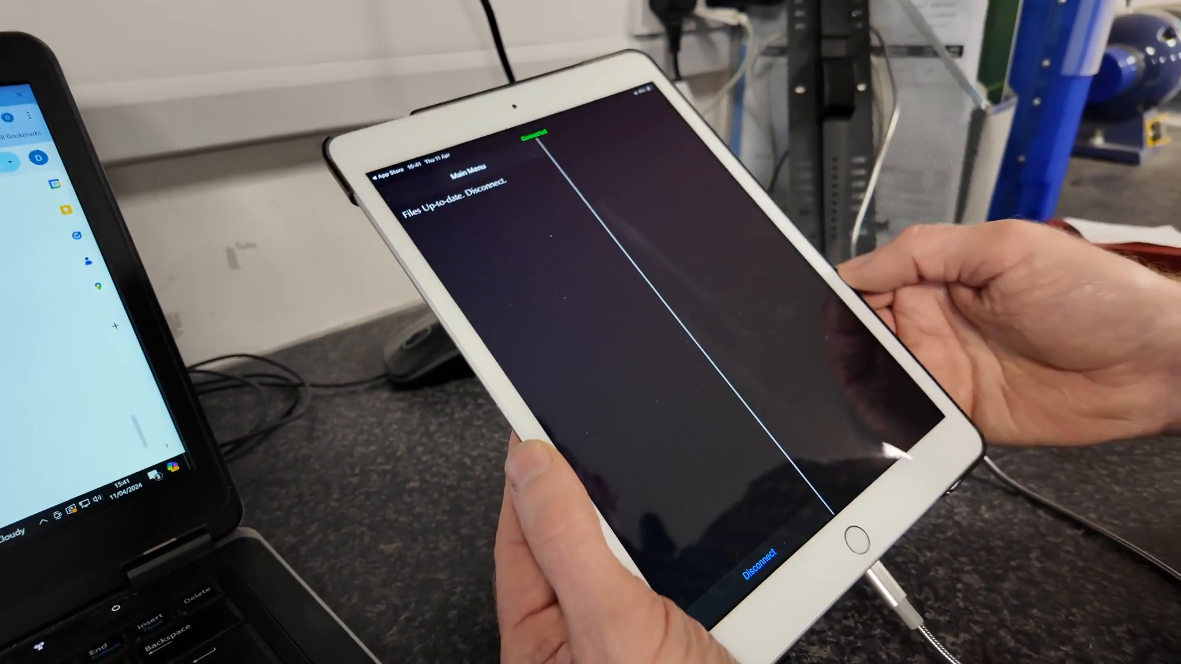
pyautogui.click(760, 548)
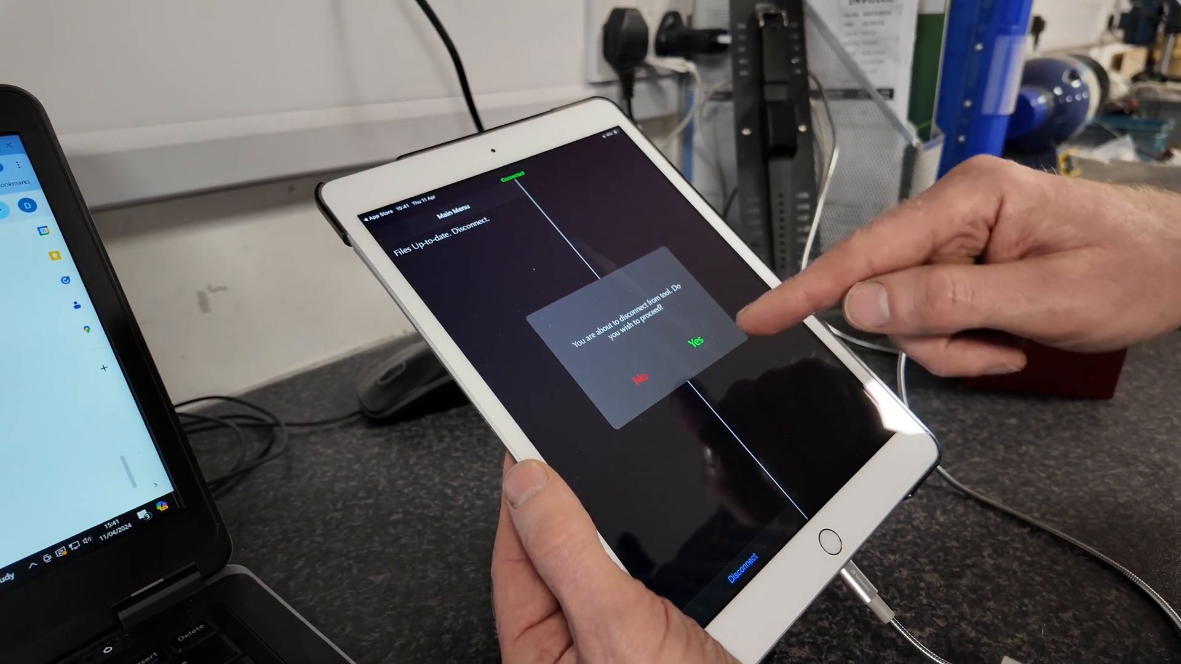
pyautogui.click(695, 343)
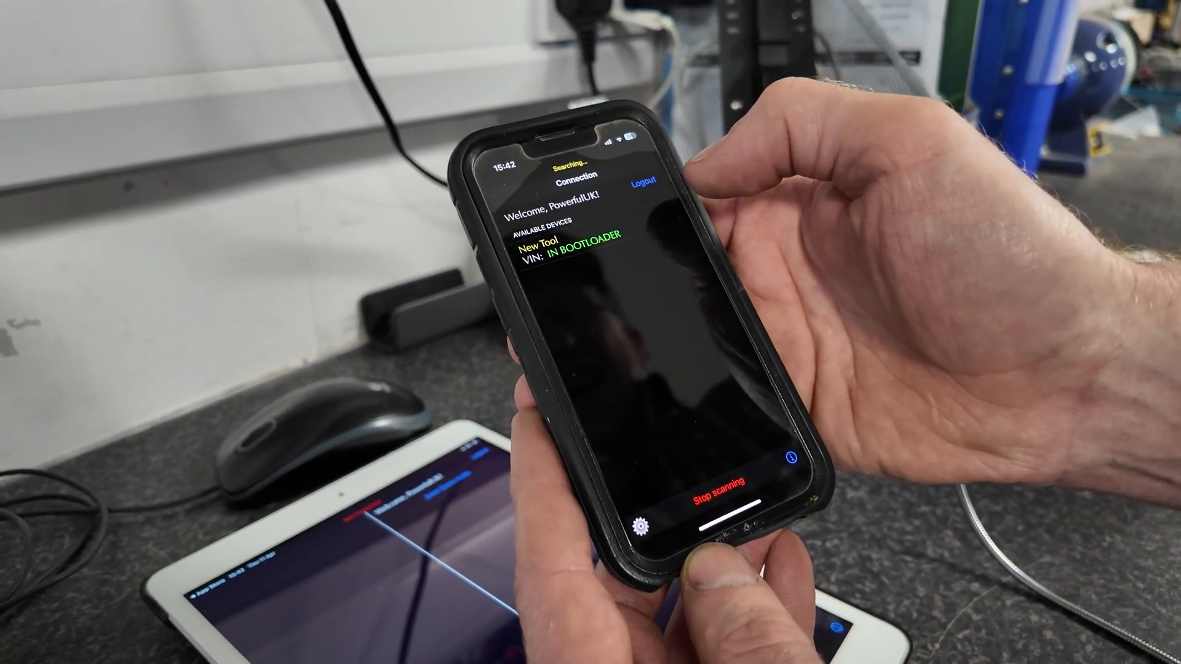
# - Select New Tool under Available Devices and confirm the connection with Yes
pyautogui.click(573, 241)
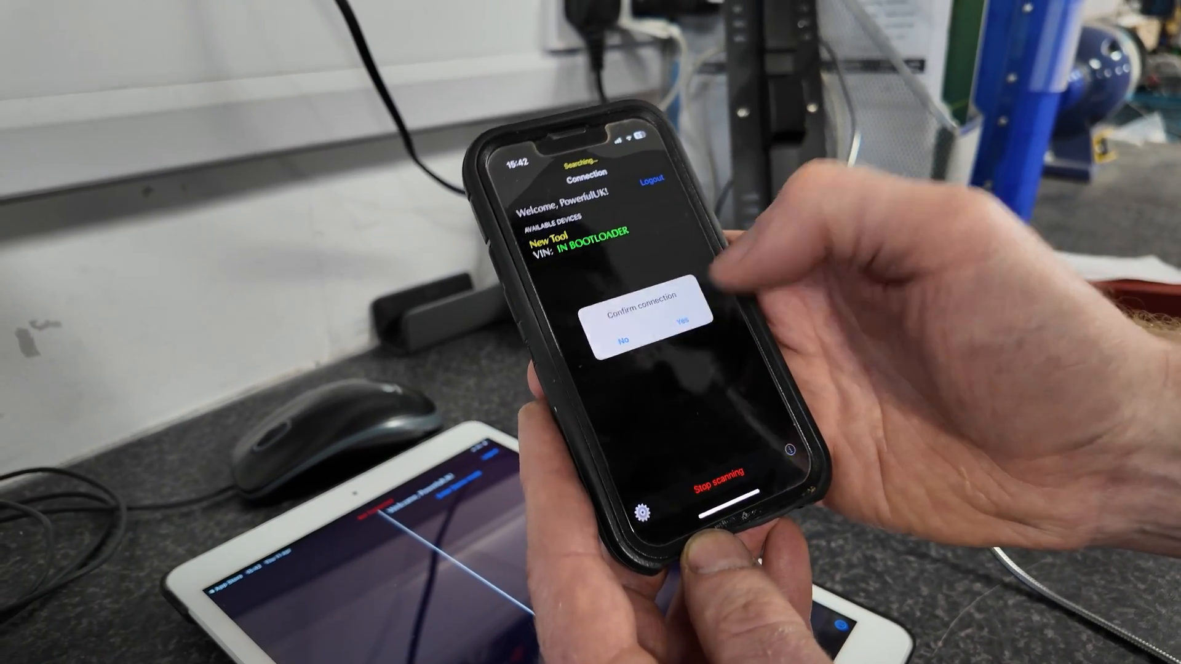
pyautogui.click(678, 336)
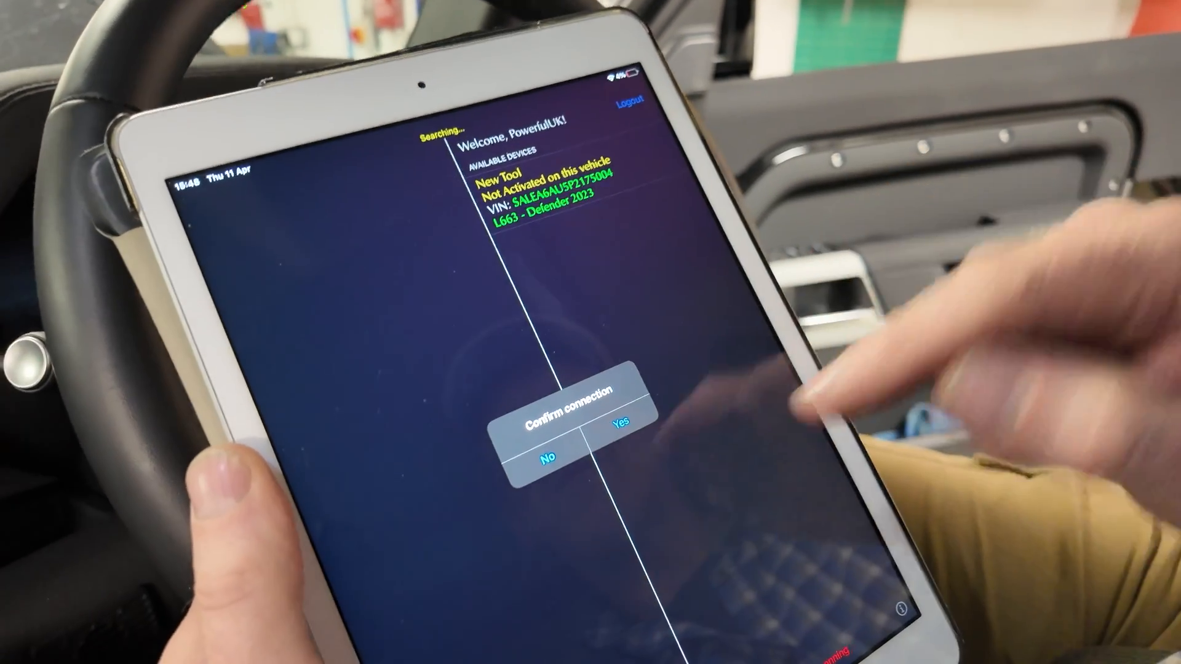
pyautogui.click(621, 420)
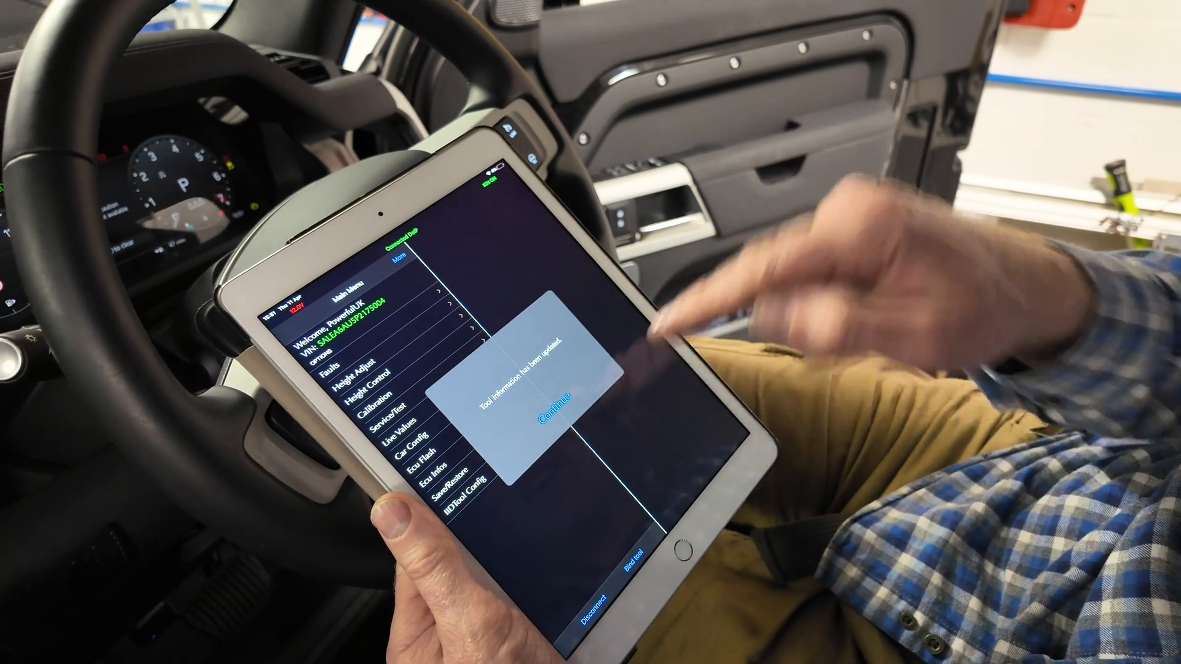
# - Confirm the 'Tool information has been updated' notice to reveal the Defender Main Menu
pyautogui.click(548, 403)
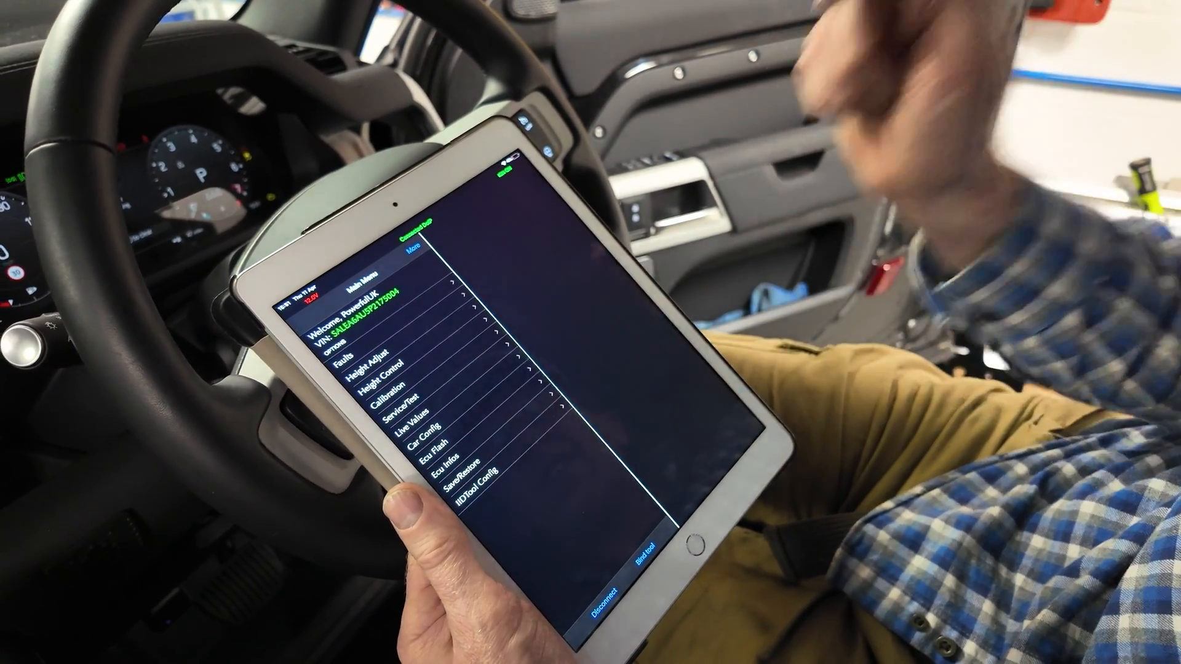